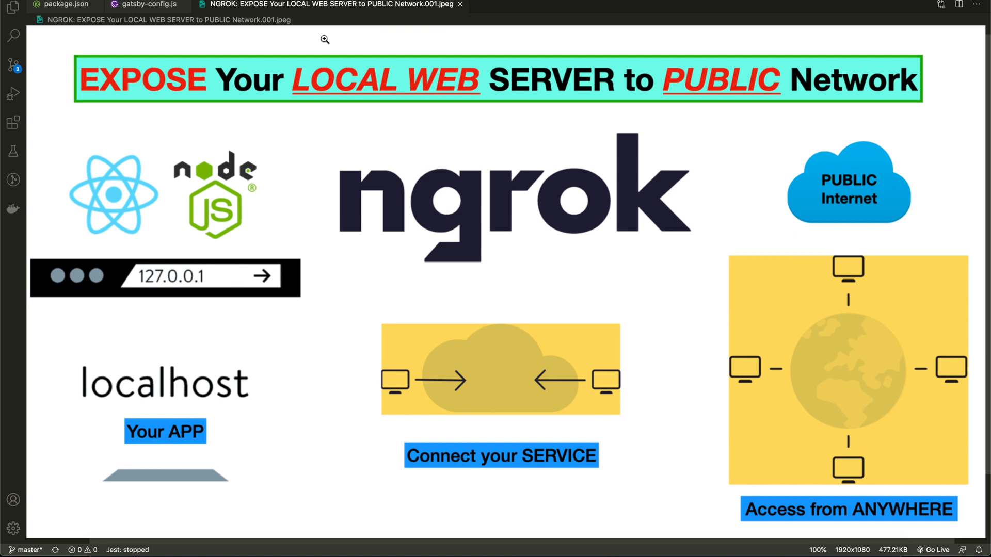
- Switch focus into the Terminal window in the Downloads folder
{"action": "left_click", "coordinate": [145, 5]}
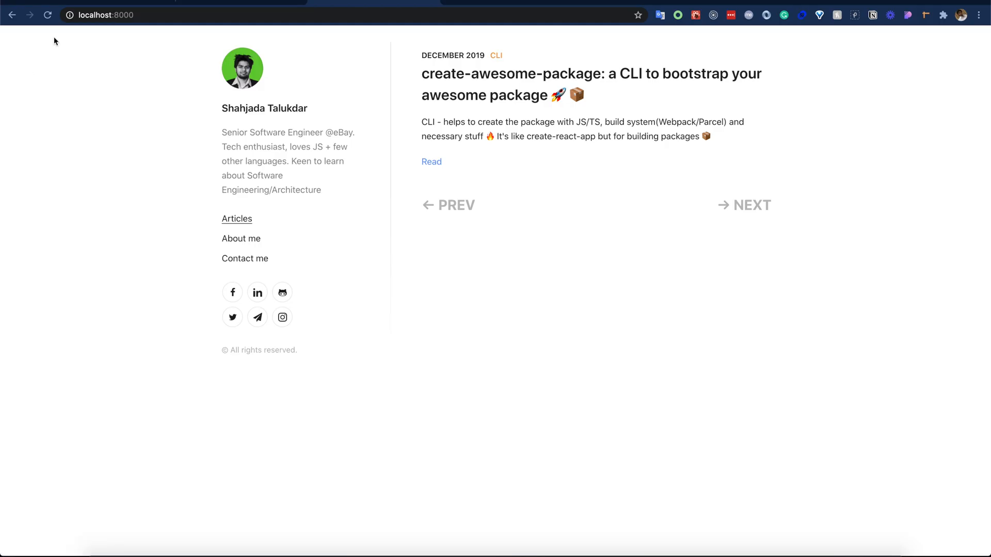
{"action": "mouse_move", "coordinate": [178, 92]}
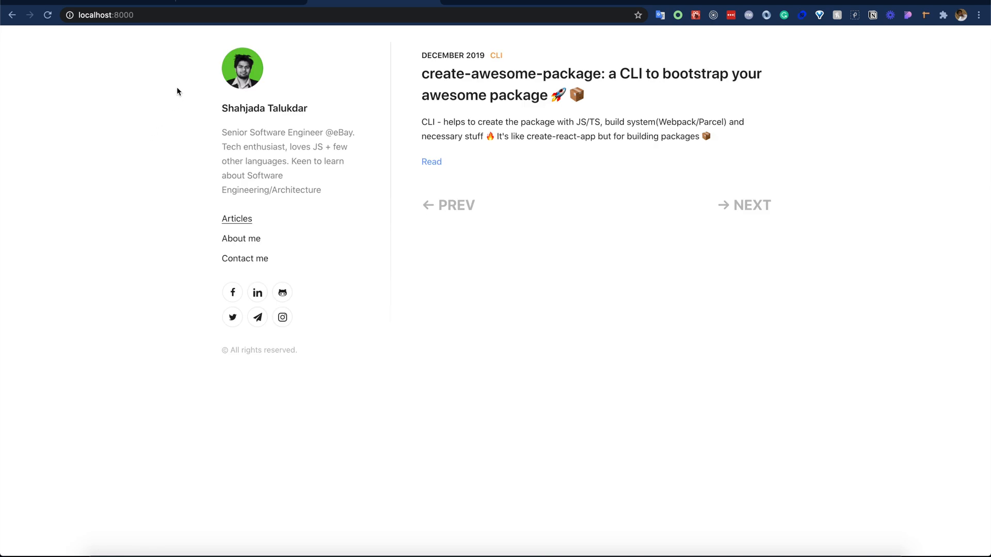
{"action": "mouse_move", "coordinate": [106, 180]}
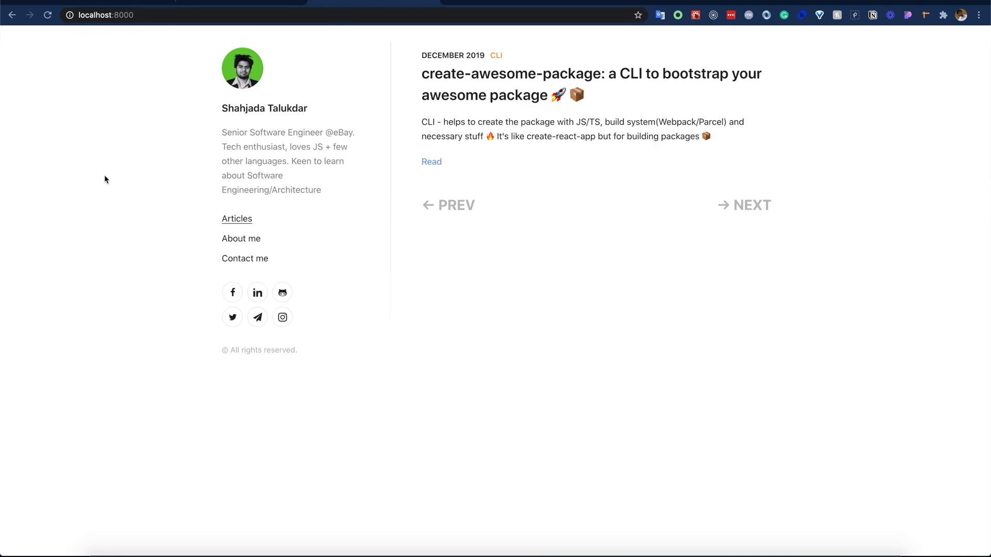
{"action": "mouse_move", "coordinate": [192, 179]}
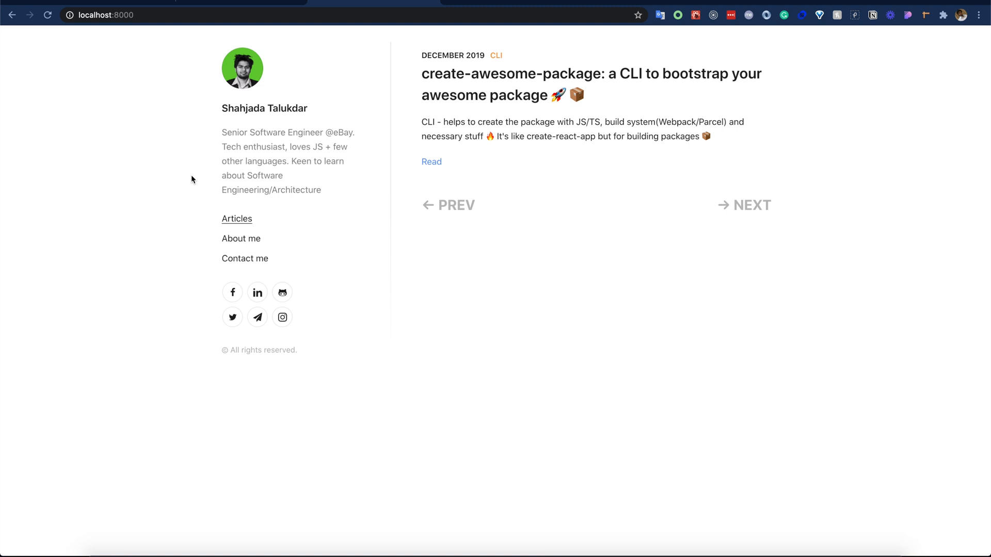
{"action": "mouse_move", "coordinate": [154, 183]}
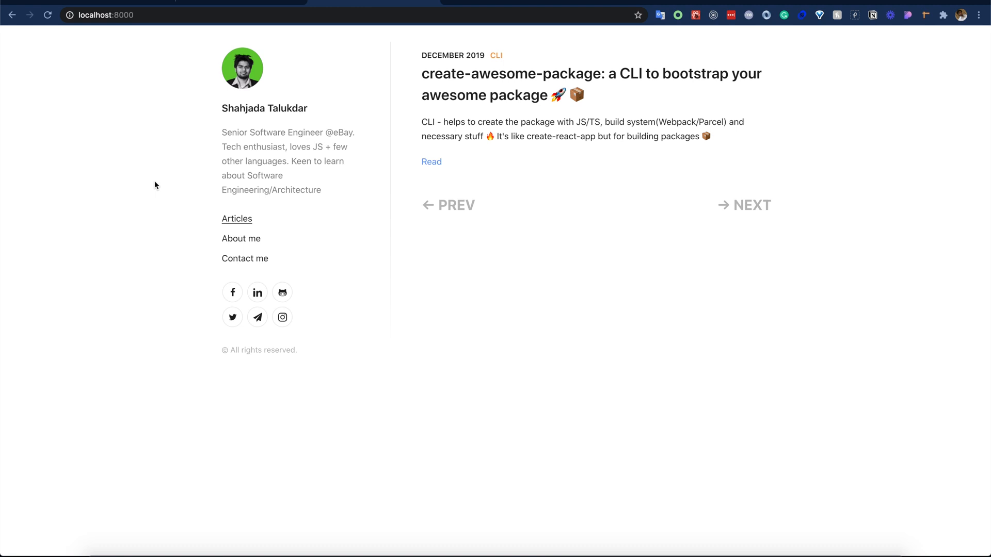
{"action": "mouse_move", "coordinate": [149, 102]}
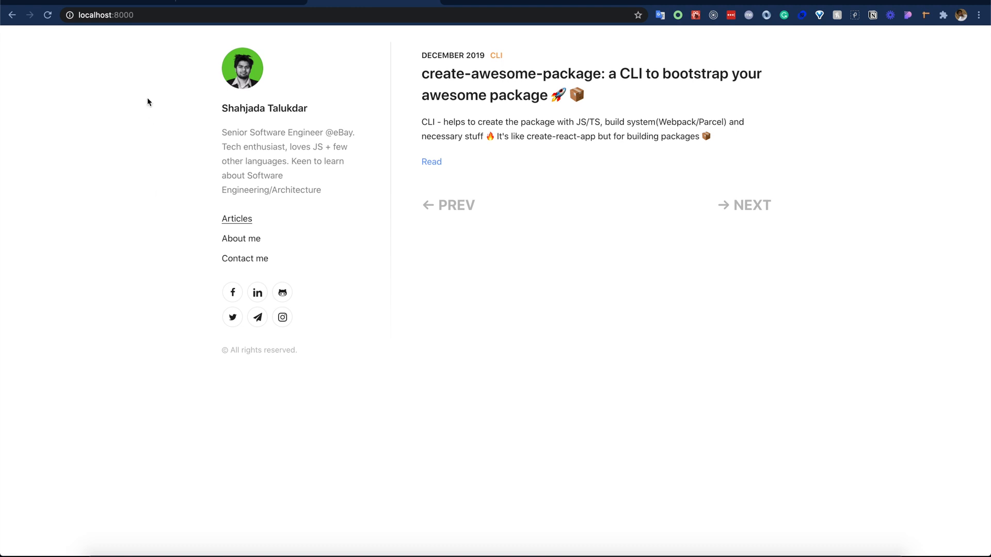
{"action": "left_click", "coordinate": [107, 15]}
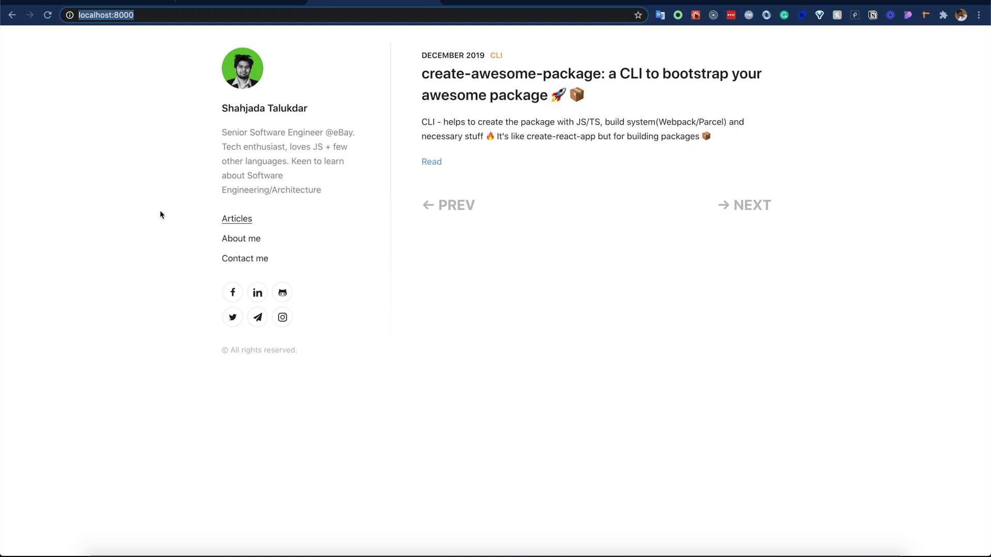
{"action": "mouse_move", "coordinate": [236, 512]}
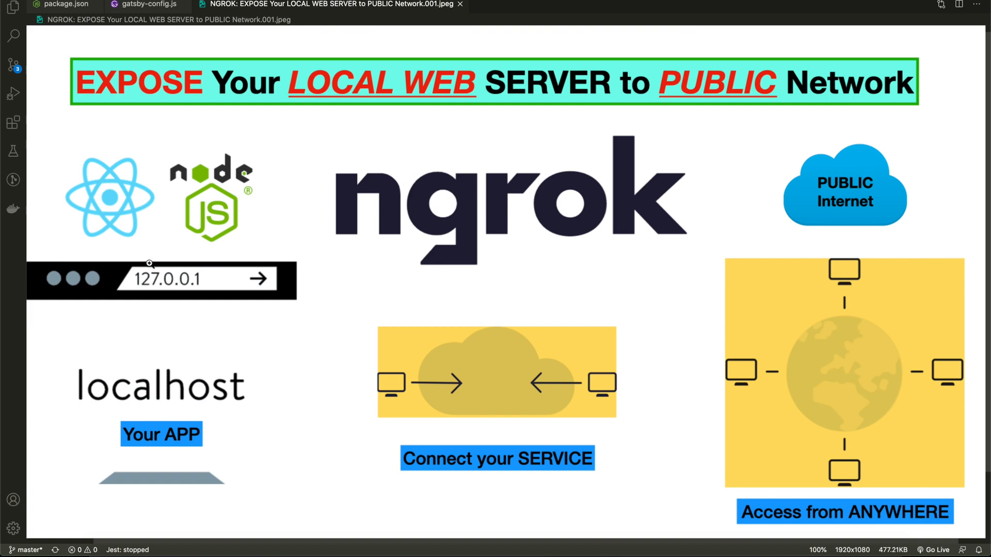
{"action": "mouse_move", "coordinate": [447, 411]}
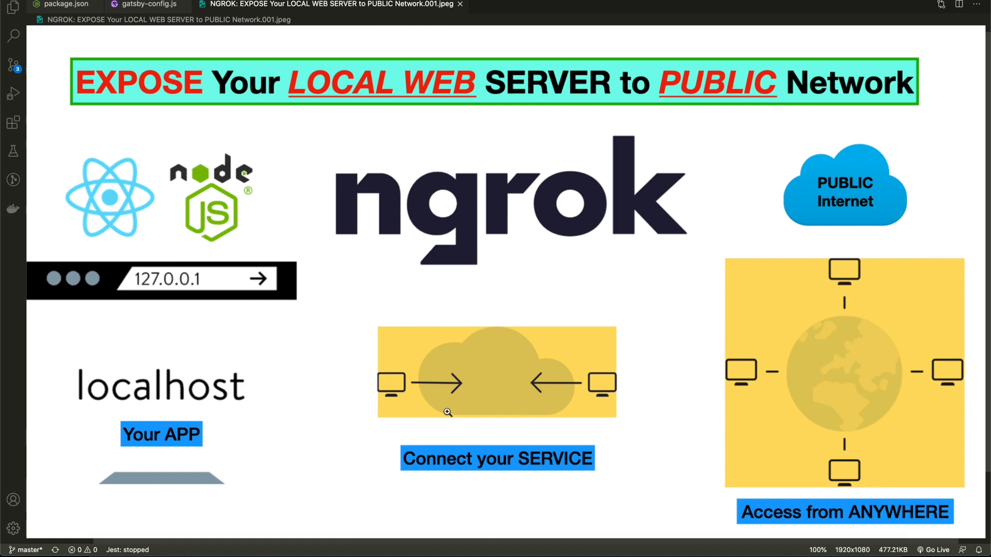
{"action": "mouse_move", "coordinate": [519, 460]}
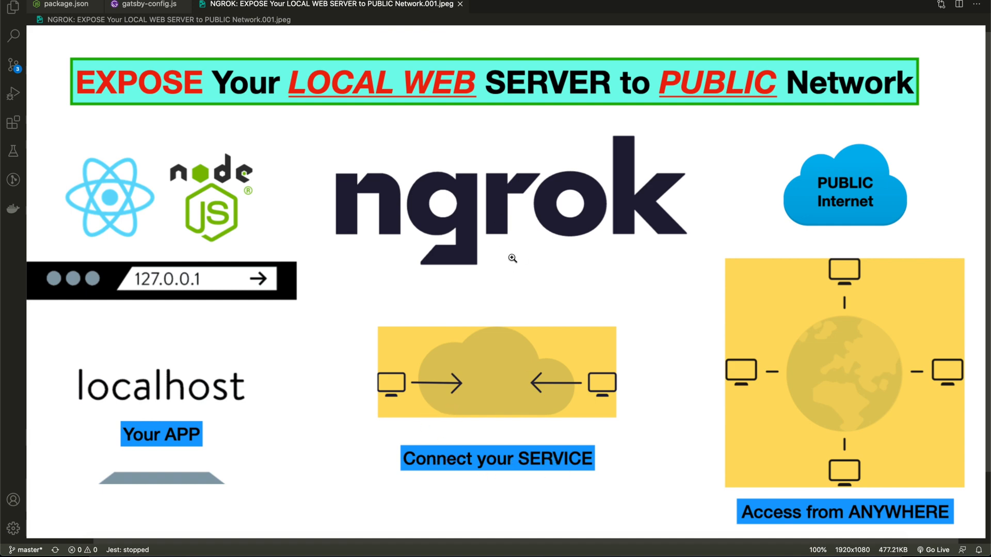
{"action": "mouse_move", "coordinate": [757, 214]}
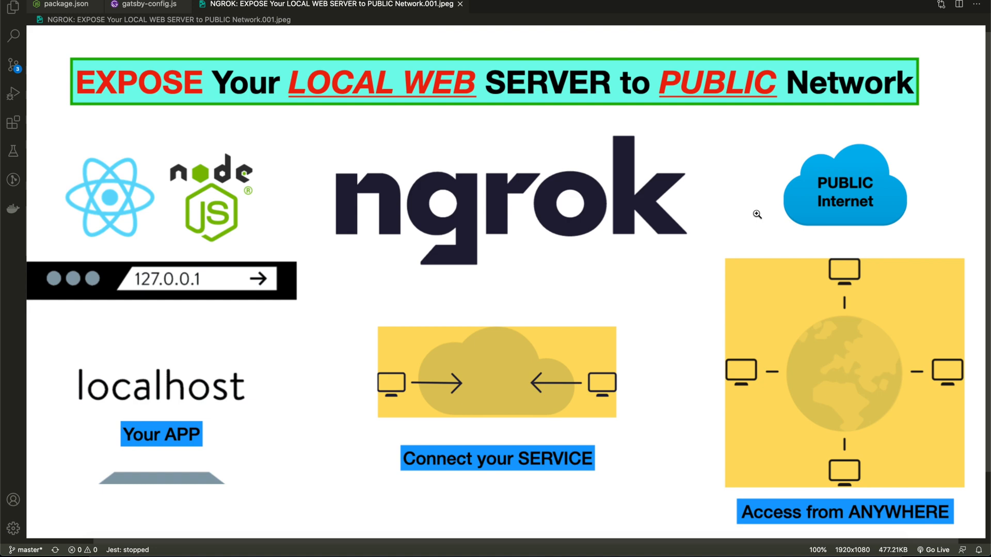
{"action": "mouse_move", "coordinate": [299, 392]}
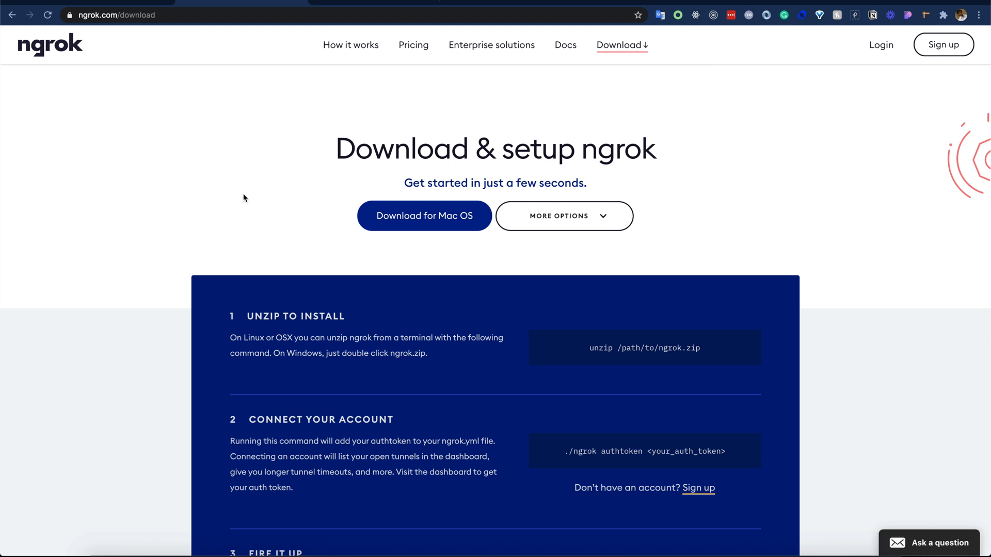
{"action": "left_click", "coordinate": [424, 215]}
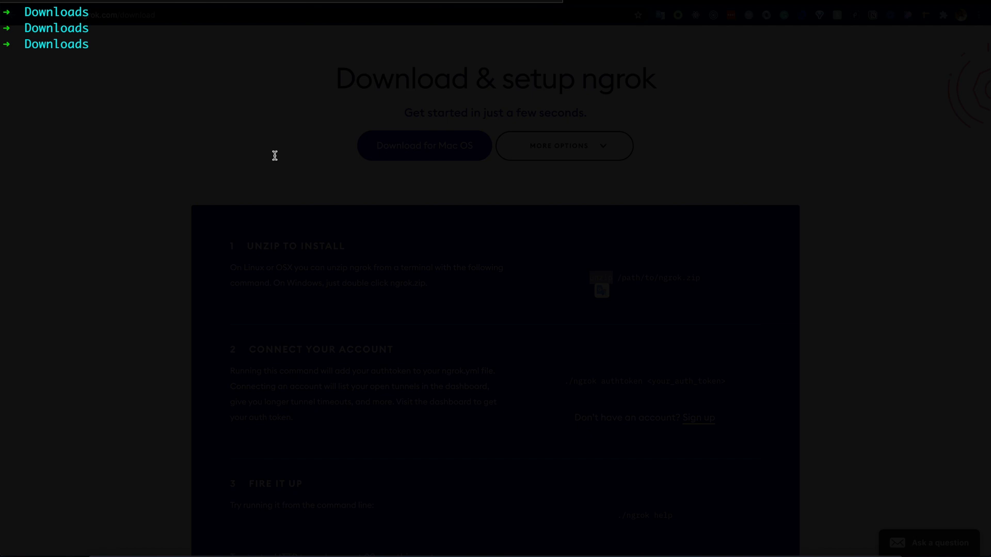
- Unzip ngrok-stable-darwin-amd64.zip into the home folder, check ngrok's help output, and clear the screen
{"action": "type", "text": "unzip n"}
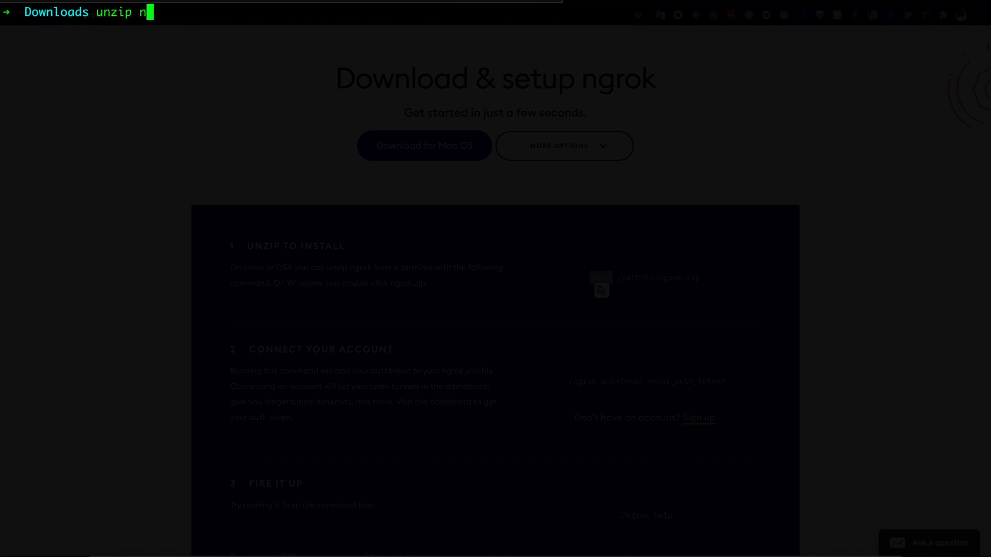
{"action": "type", "text": "grok-stable-darwin-amd64.zip -d ~/"}
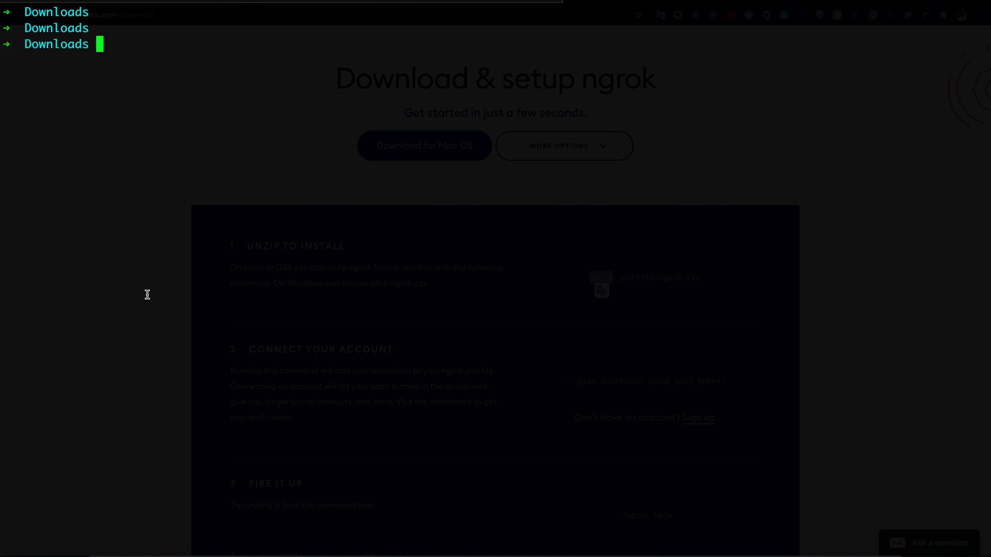
{"action": "scroll", "scroll_direction": "down", "scroll_amount": 3}
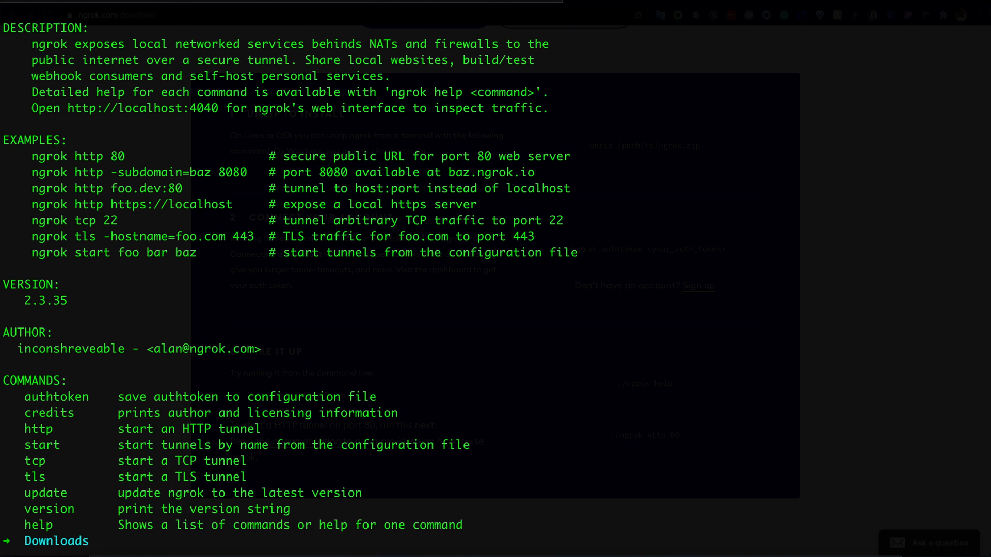
{"action": "type", "text": "cl"}
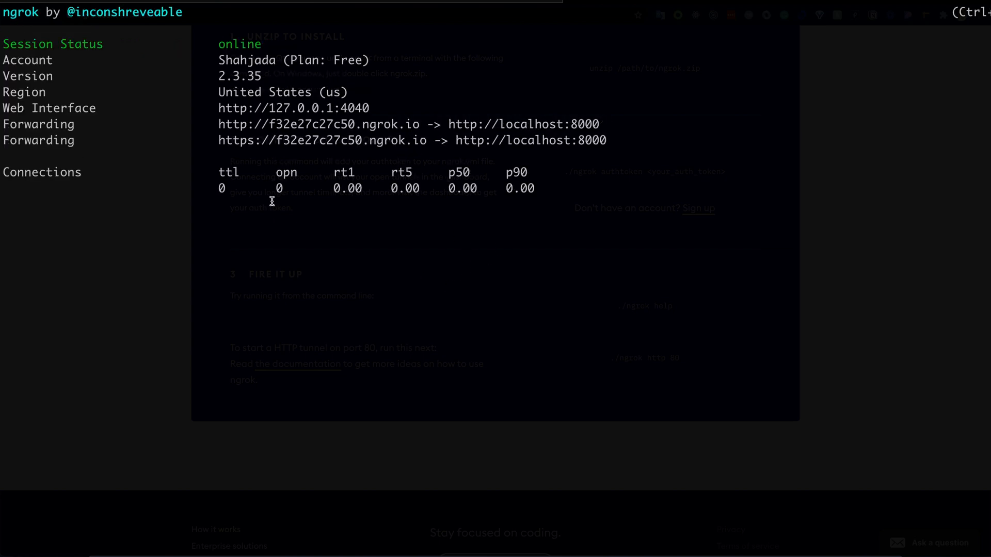
- Select the public ngrok.io forwarding address from the tunnel's session output to copy it
{"action": "double_click", "coordinate": [523, 124]}
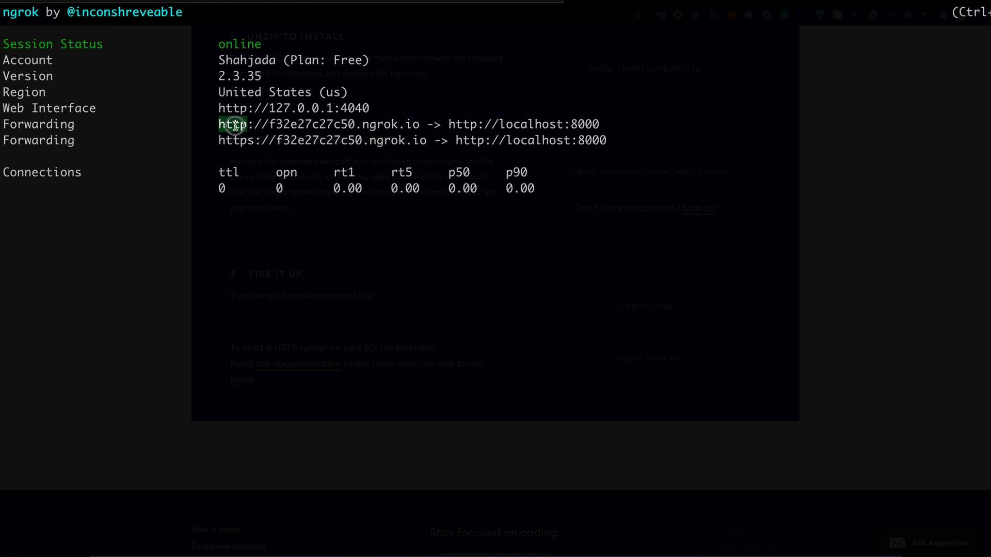
{"action": "double_click", "coordinate": [316, 124]}
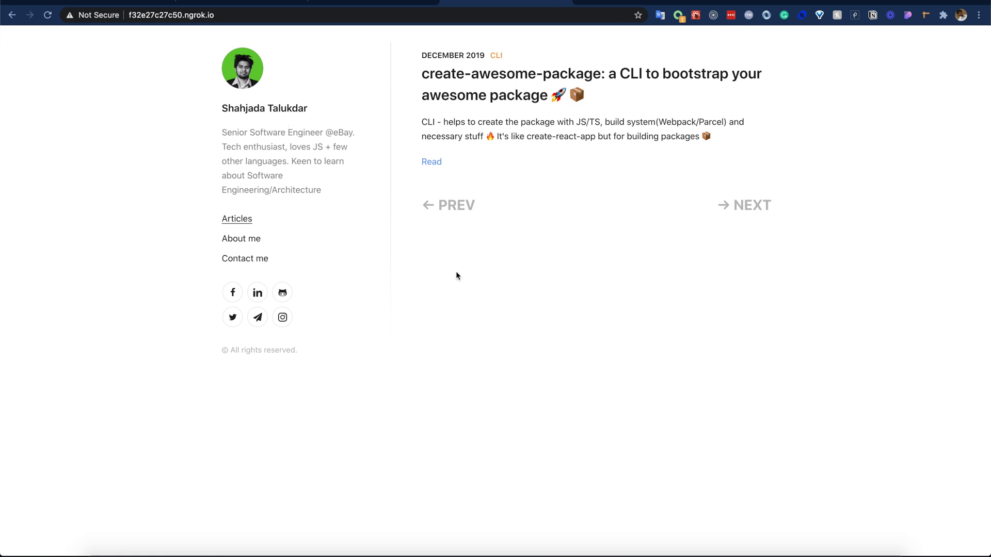
{"action": "mouse_move", "coordinate": [442, 342]}
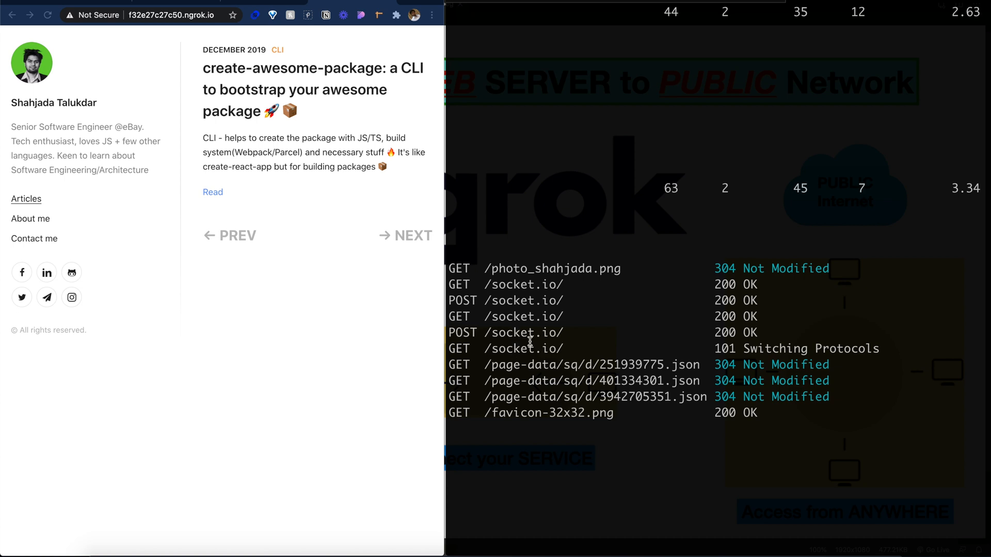
{"action": "mouse_move", "coordinate": [310, 334]}
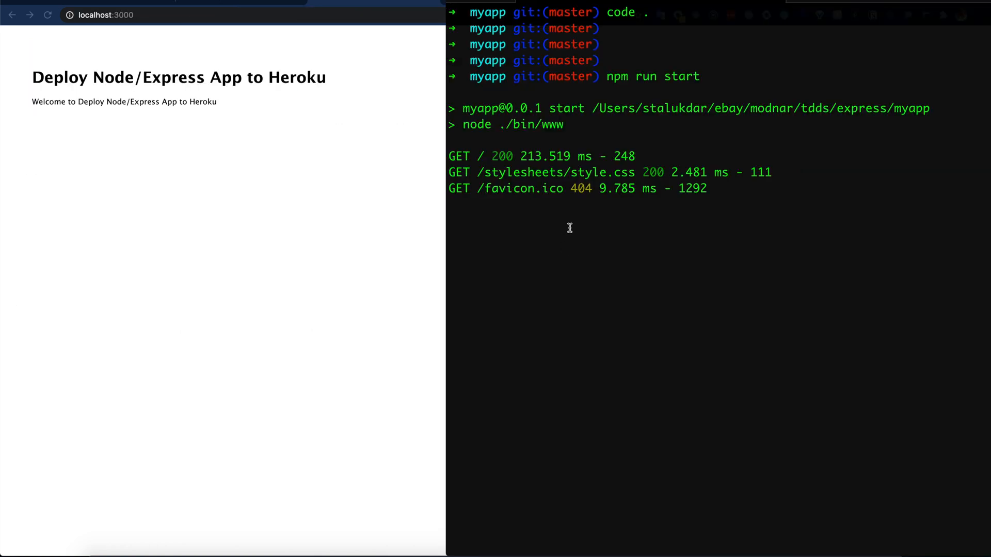
{"action": "mouse_move", "coordinate": [538, 216]}
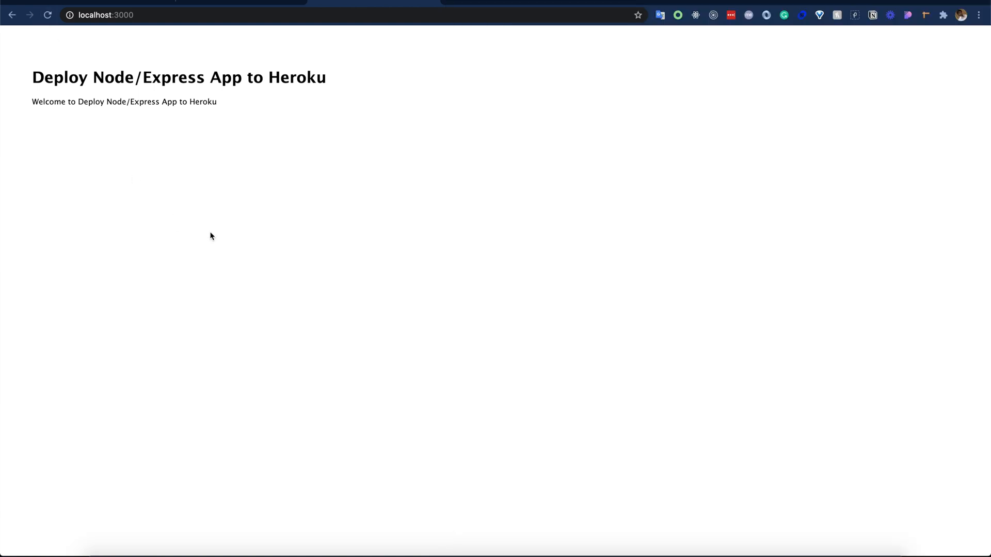
- Navigate Chrome to the Express app's localhost:3000/api/ping route, which returns pong
{"action": "left_click", "coordinate": [224, 14]}
{"action": "type", "text": "/api/ping"}
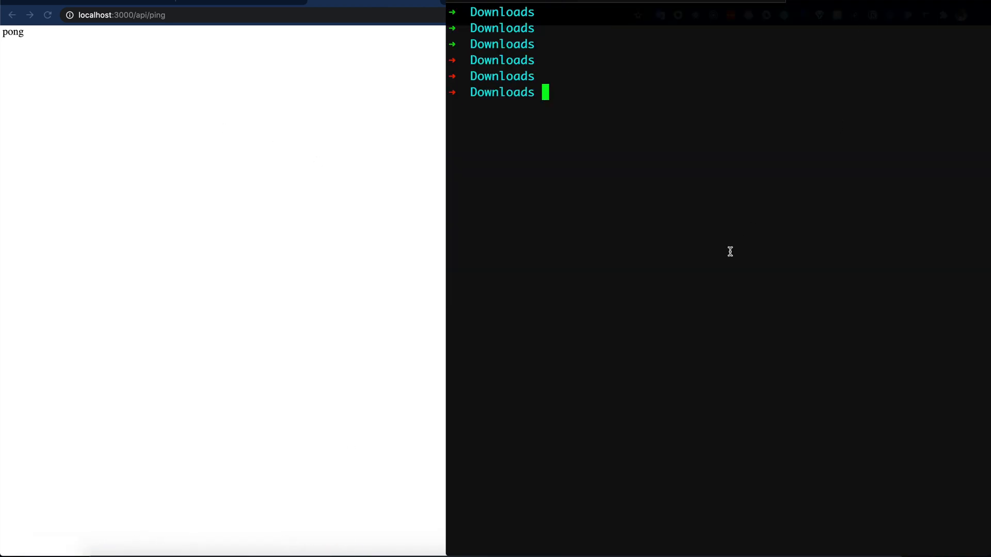
- Run ~/ngrok http 3000 to tunnel the Express app and select its public forwarding address
{"action": "type", "text": "~/ngrok http"}
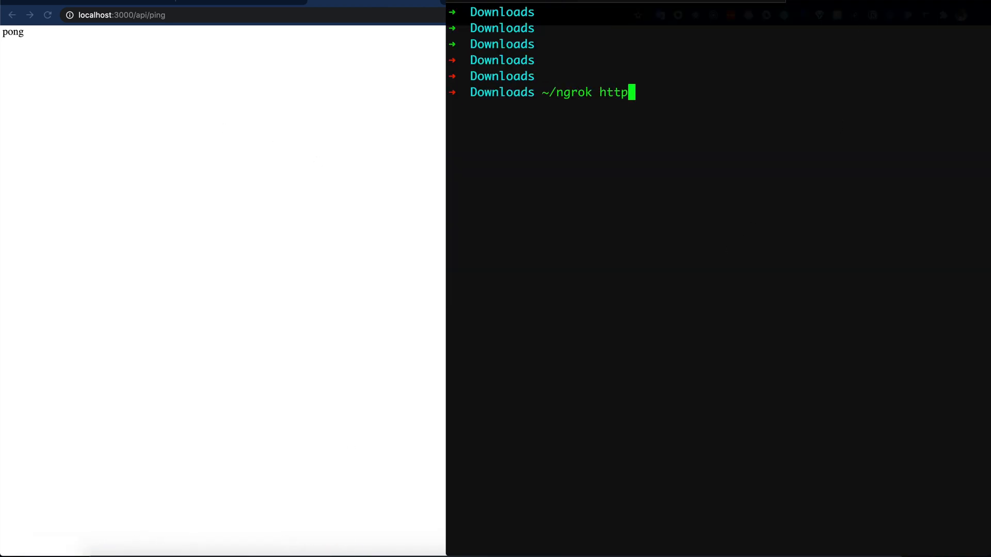
{"action": "type", "text": "3000"}
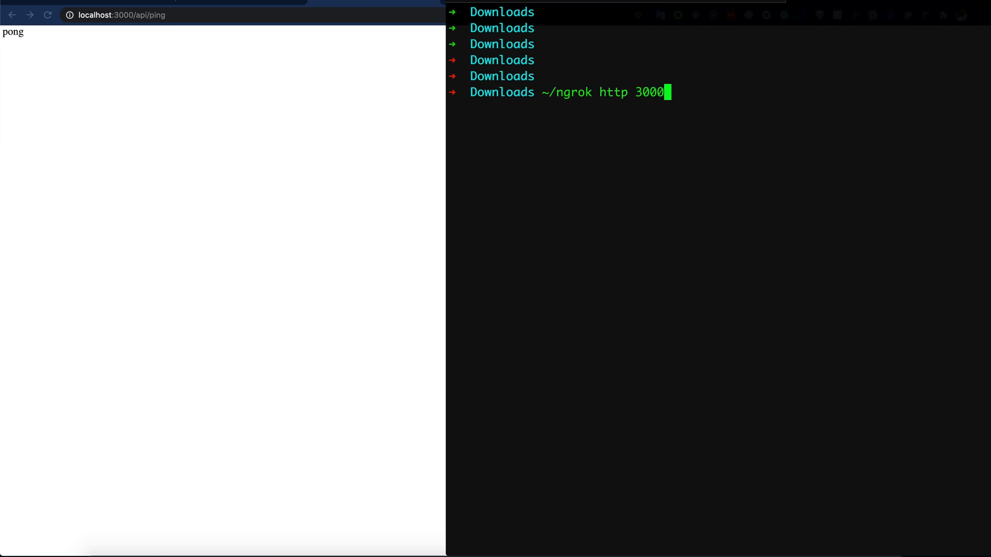
{"action": "key", "text": "enter"}
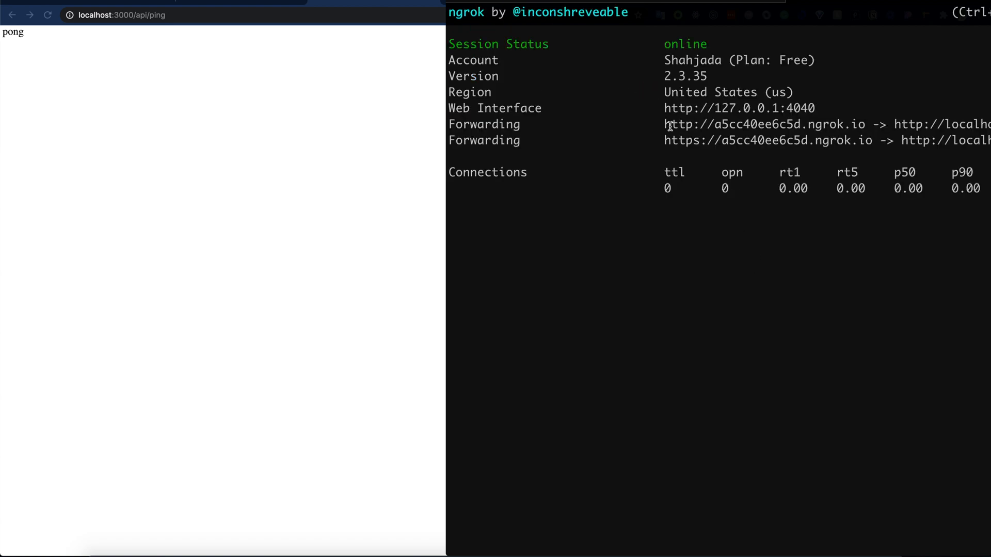
{"action": "double_click", "coordinate": [676, 124]}
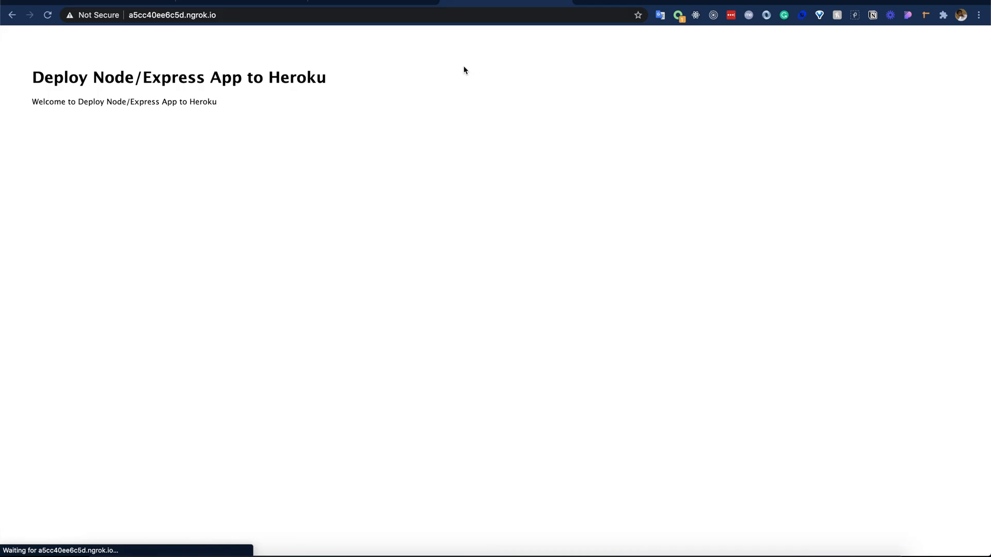
- Load the ngrok address with /api/ping appended in Chrome and check the request log
{"action": "left_click", "coordinate": [307, 14]}
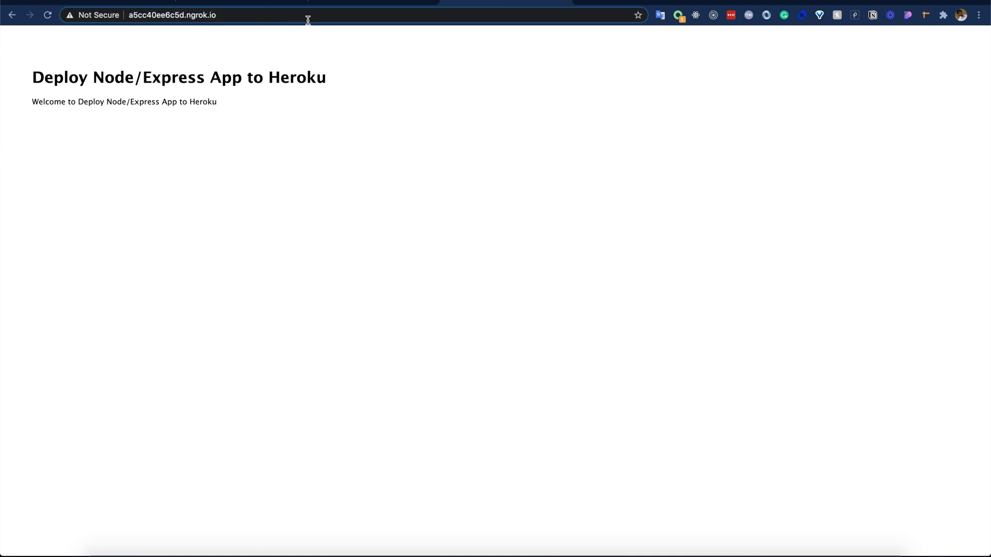
{"action": "type", "text": "/api/ping"}
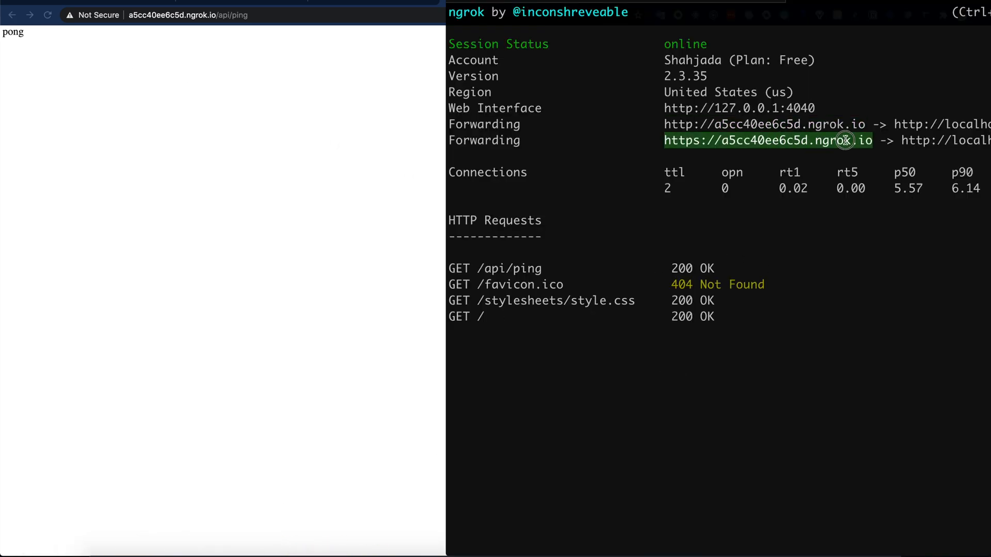
{"action": "left_click", "coordinate": [767, 141]}
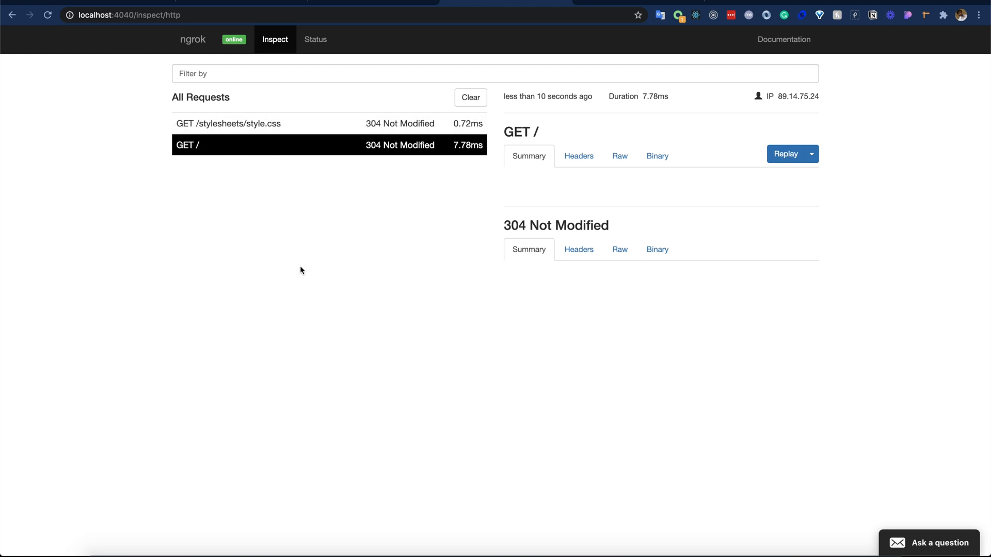
- Inspect the GET /api/ping request in the localhost:4040 dashboard, viewing its headers and summary
{"action": "type", "text": "94ed611ea41c.ngrok.io/api"}
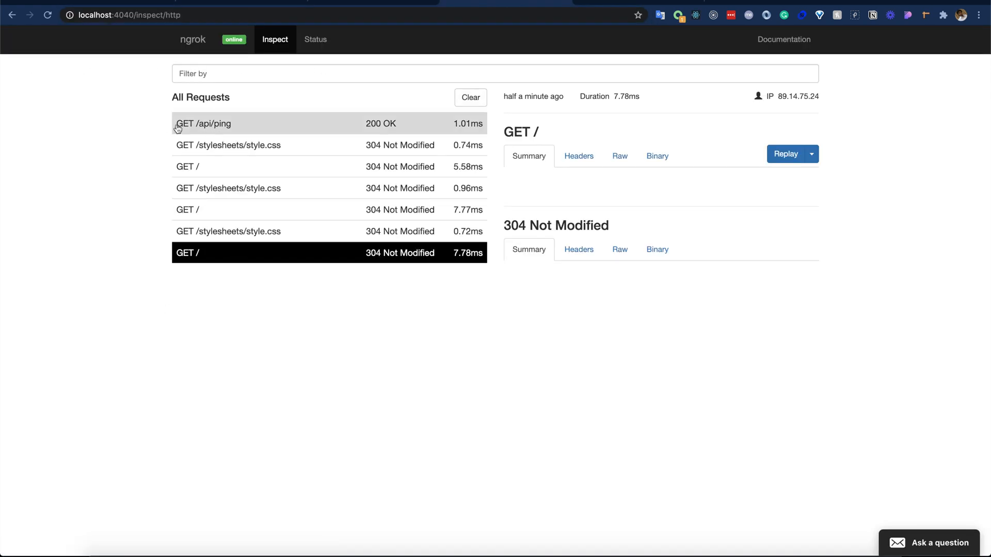
{"action": "left_click", "coordinate": [786, 153]}
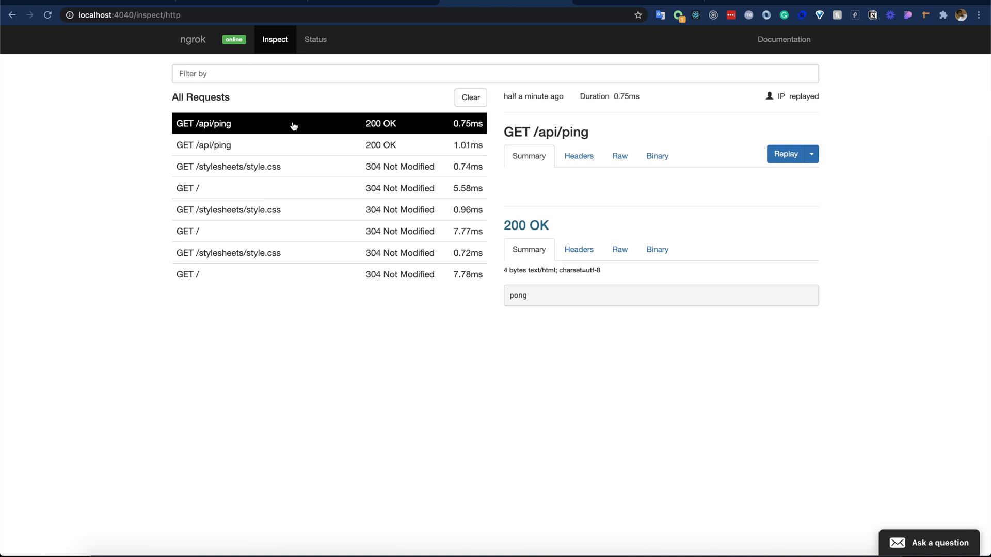
{"action": "mouse_move", "coordinate": [717, 169]}
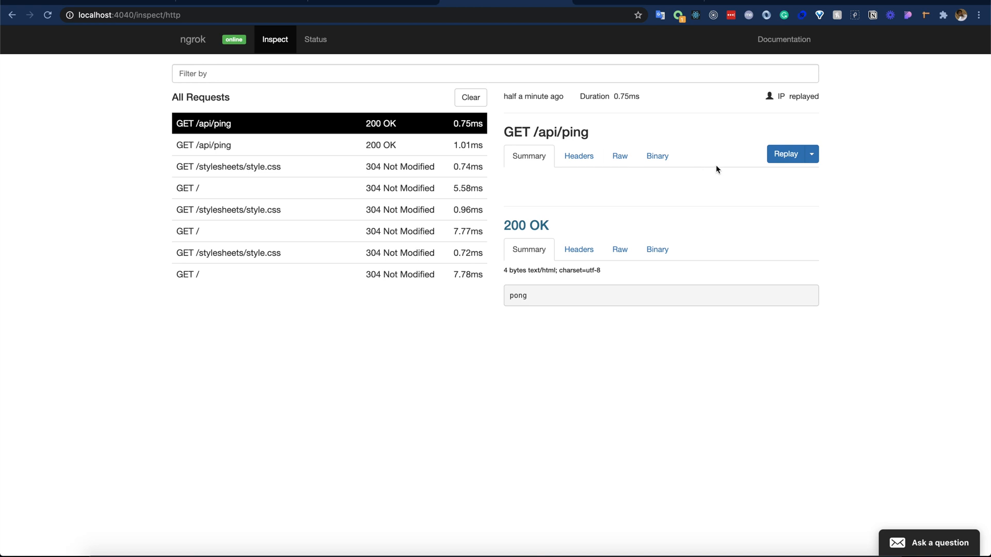
{"action": "mouse_move", "coordinate": [283, 129]}
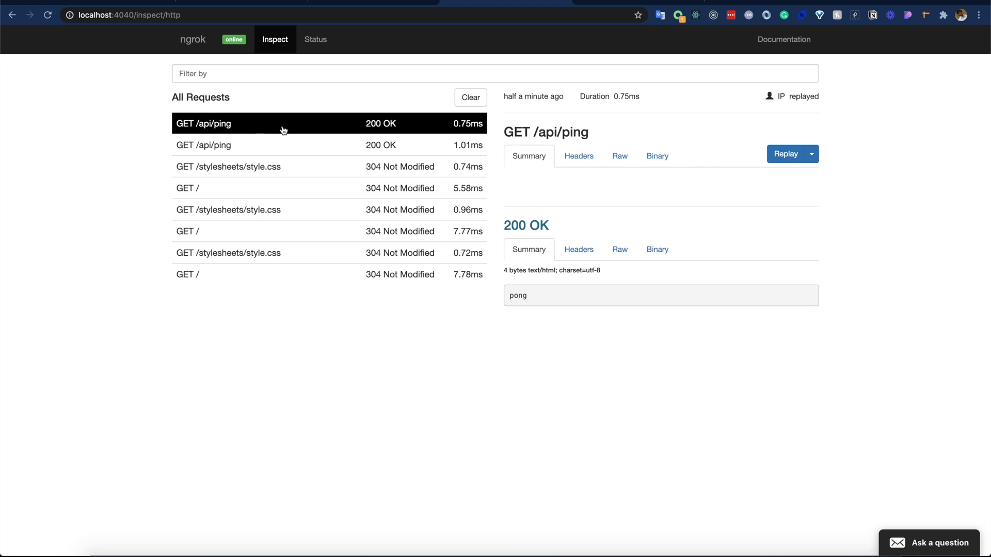
{"action": "mouse_move", "coordinate": [328, 370]}
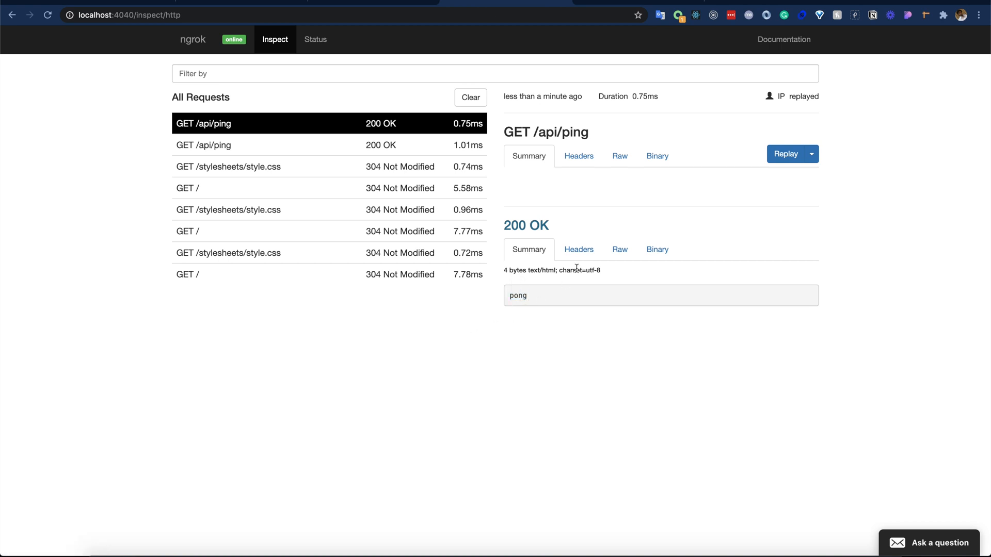
{"action": "mouse_move", "coordinate": [528, 249]}
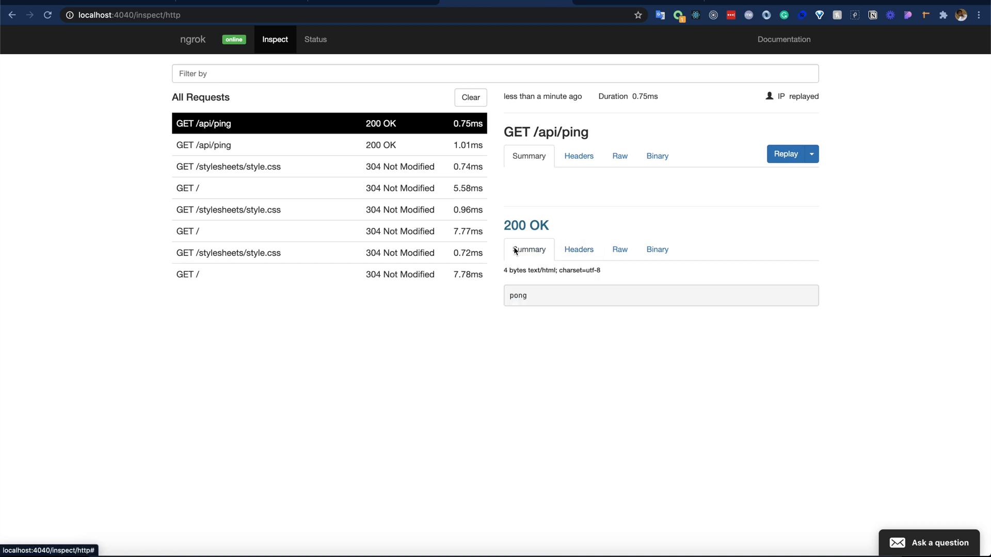
{"action": "left_click", "coordinate": [578, 155]}
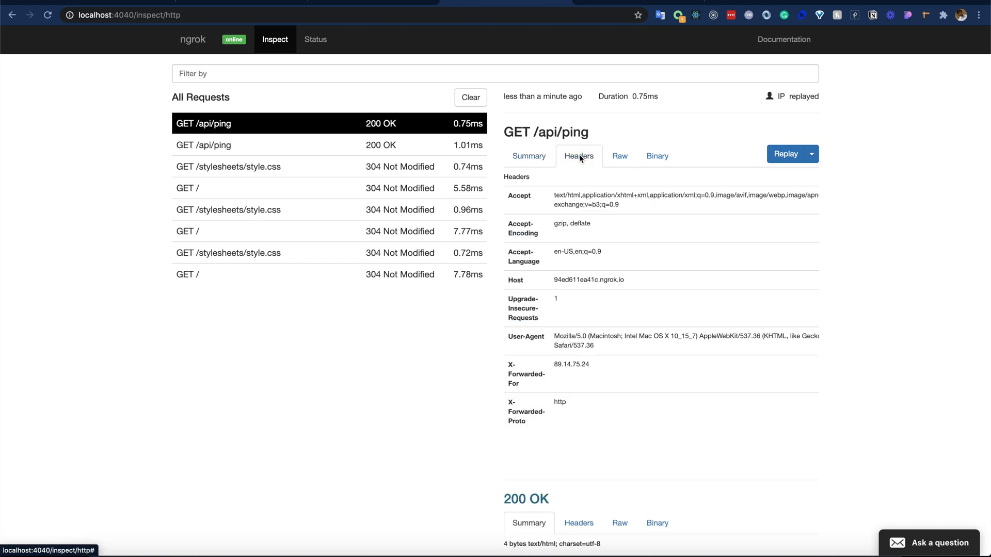
{"action": "left_click", "coordinate": [529, 156]}
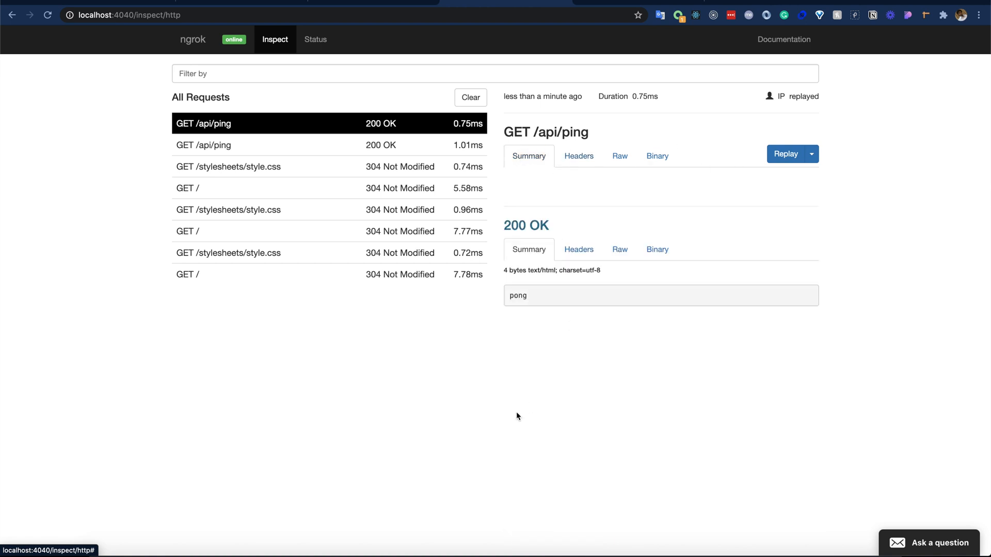